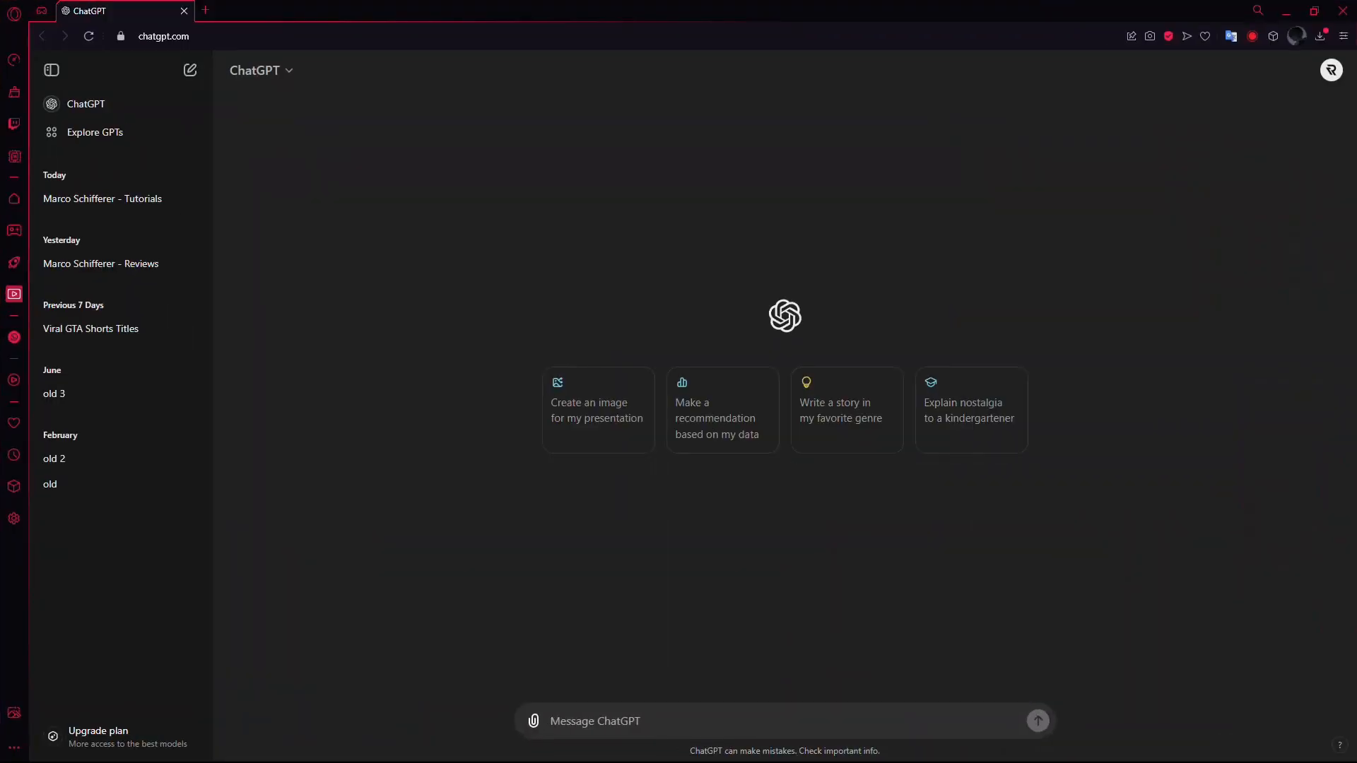
Open the profile account menu, dismiss it, then reopen it
click(1331, 70)
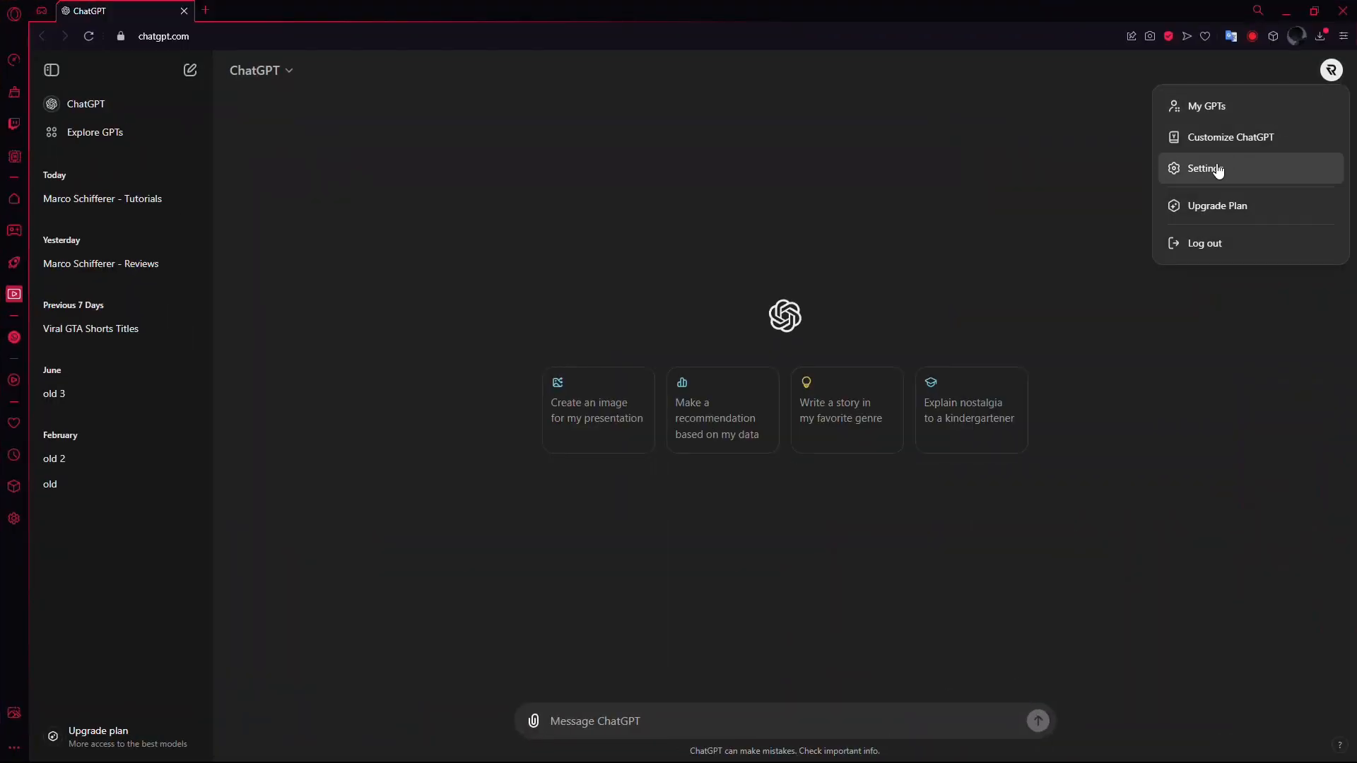
click(764, 594)
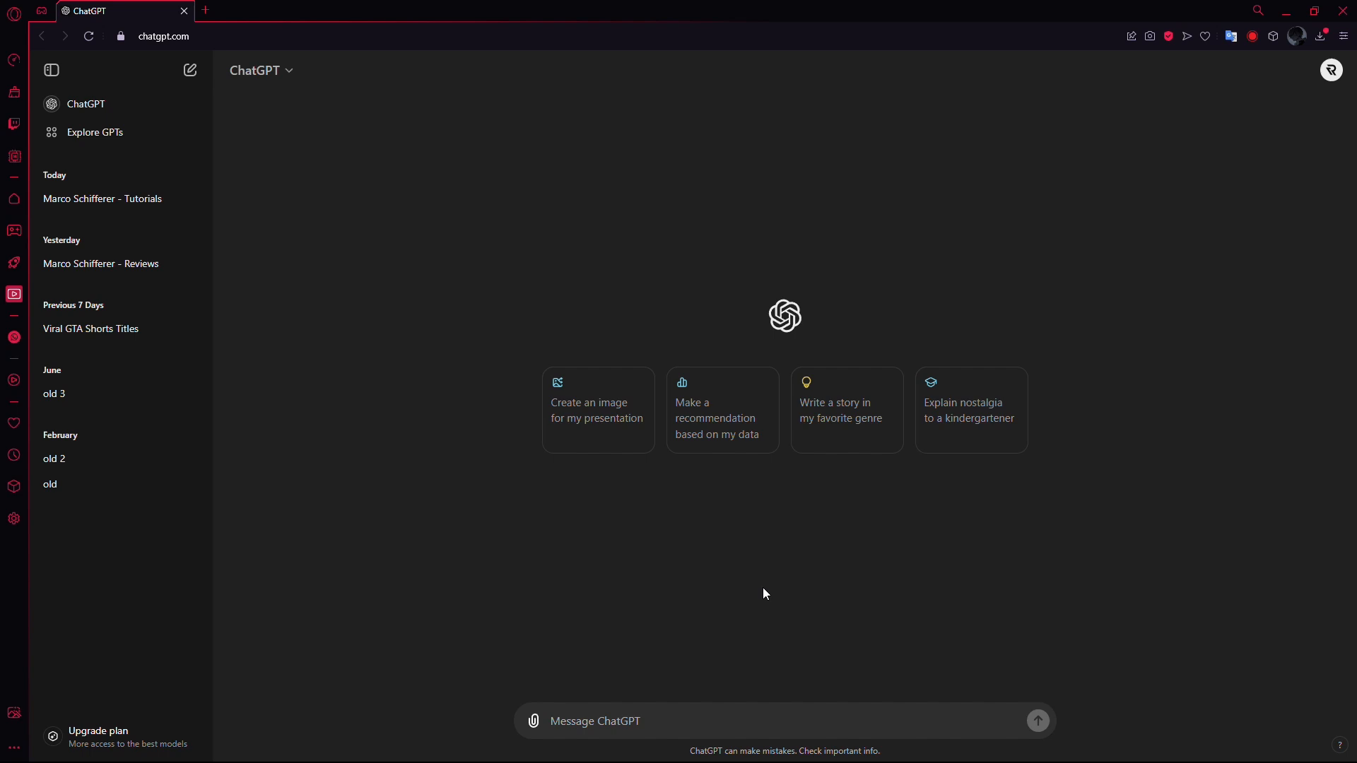
mouse_move(1335, 56)
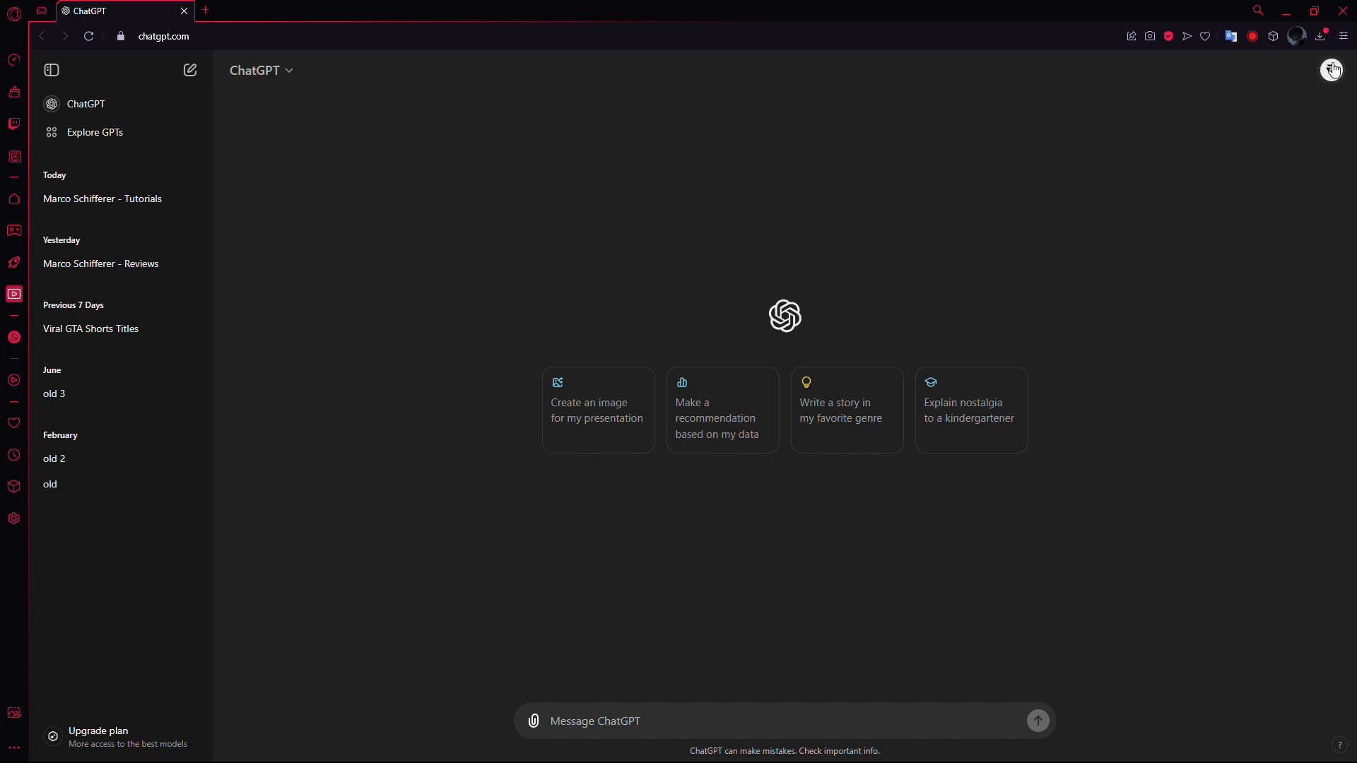
click(1331, 70)
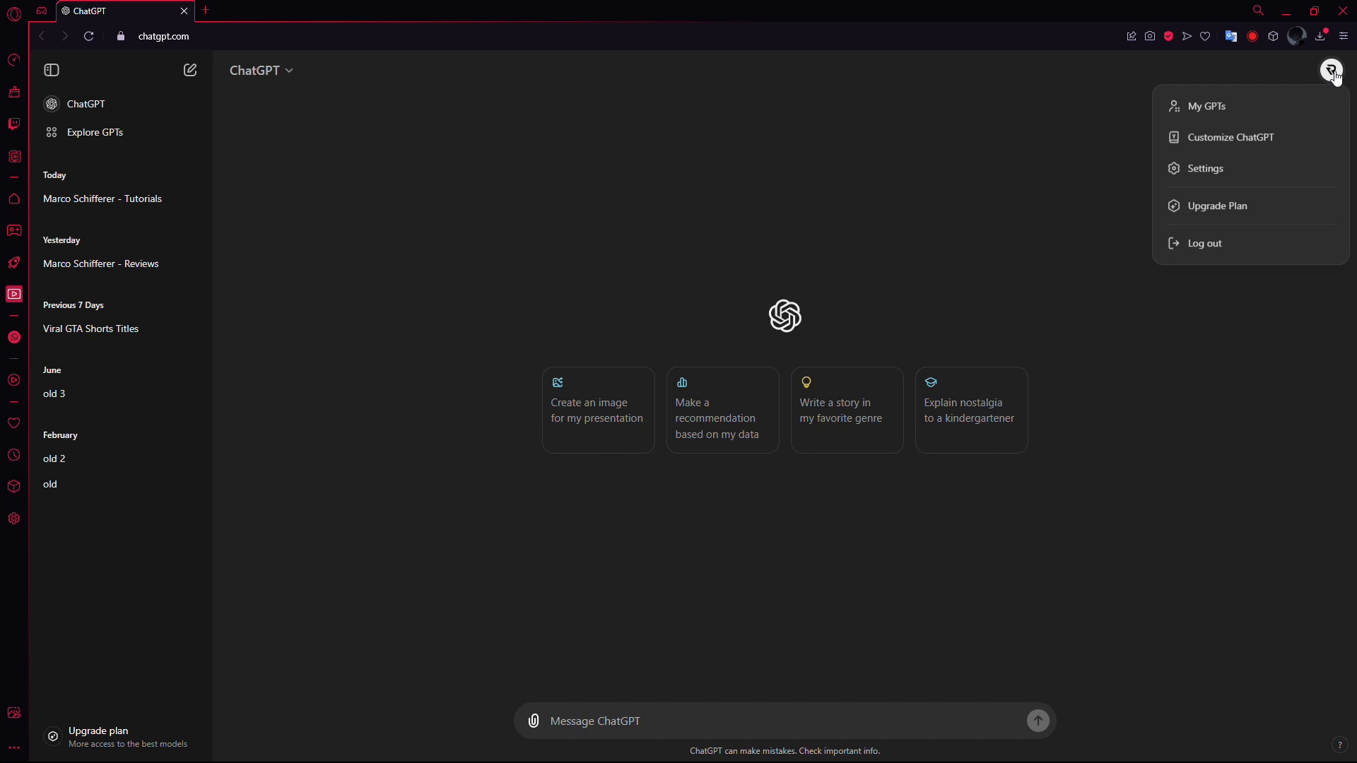
mouse_move(1297, 74)
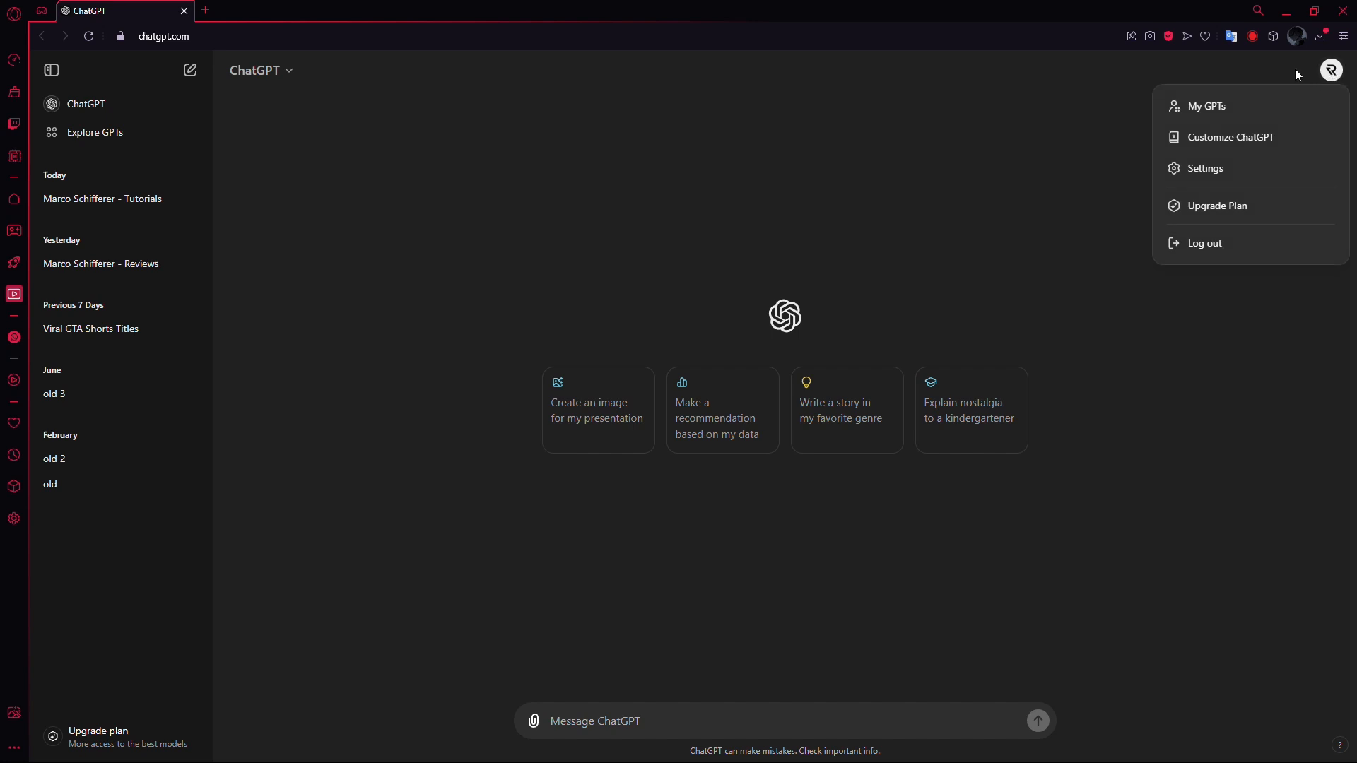
mouse_move(1204, 243)
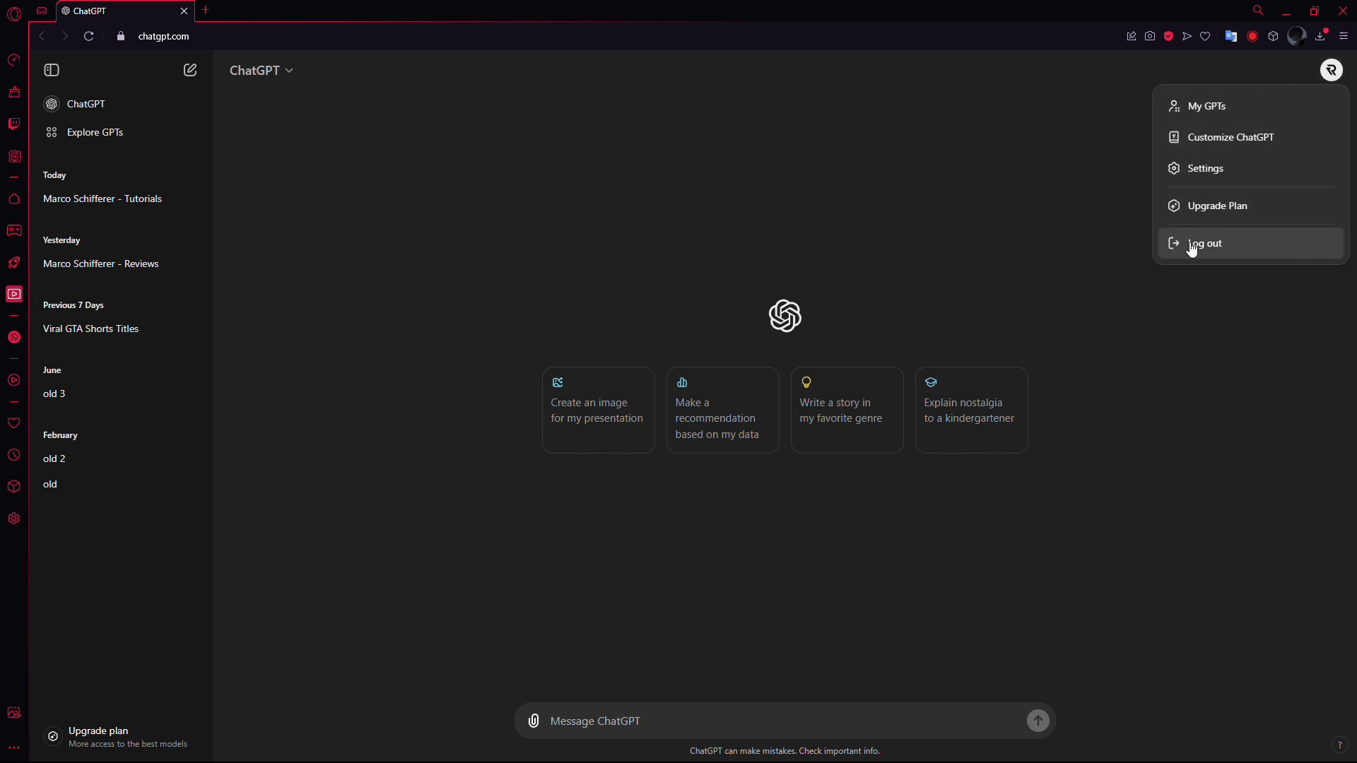
mouse_move(1249, 241)
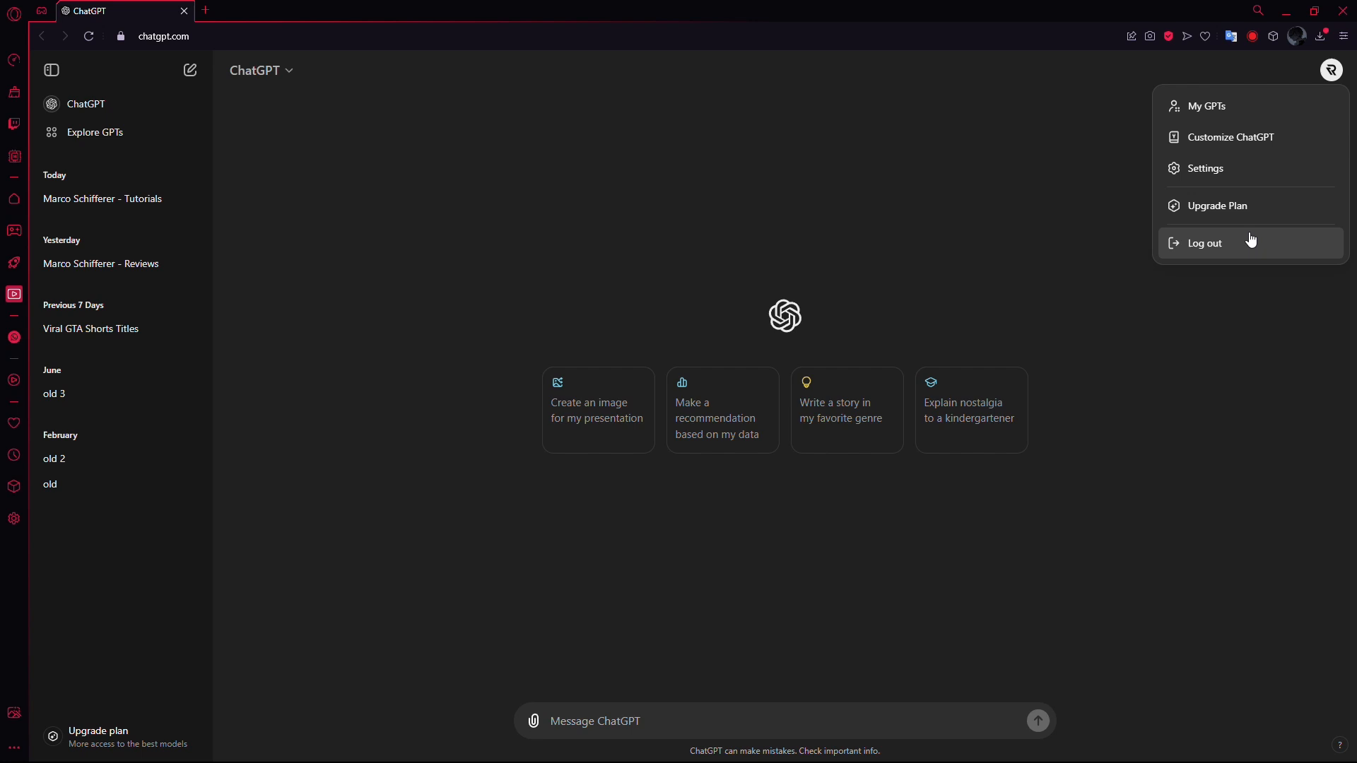
mouse_move(1233, 169)
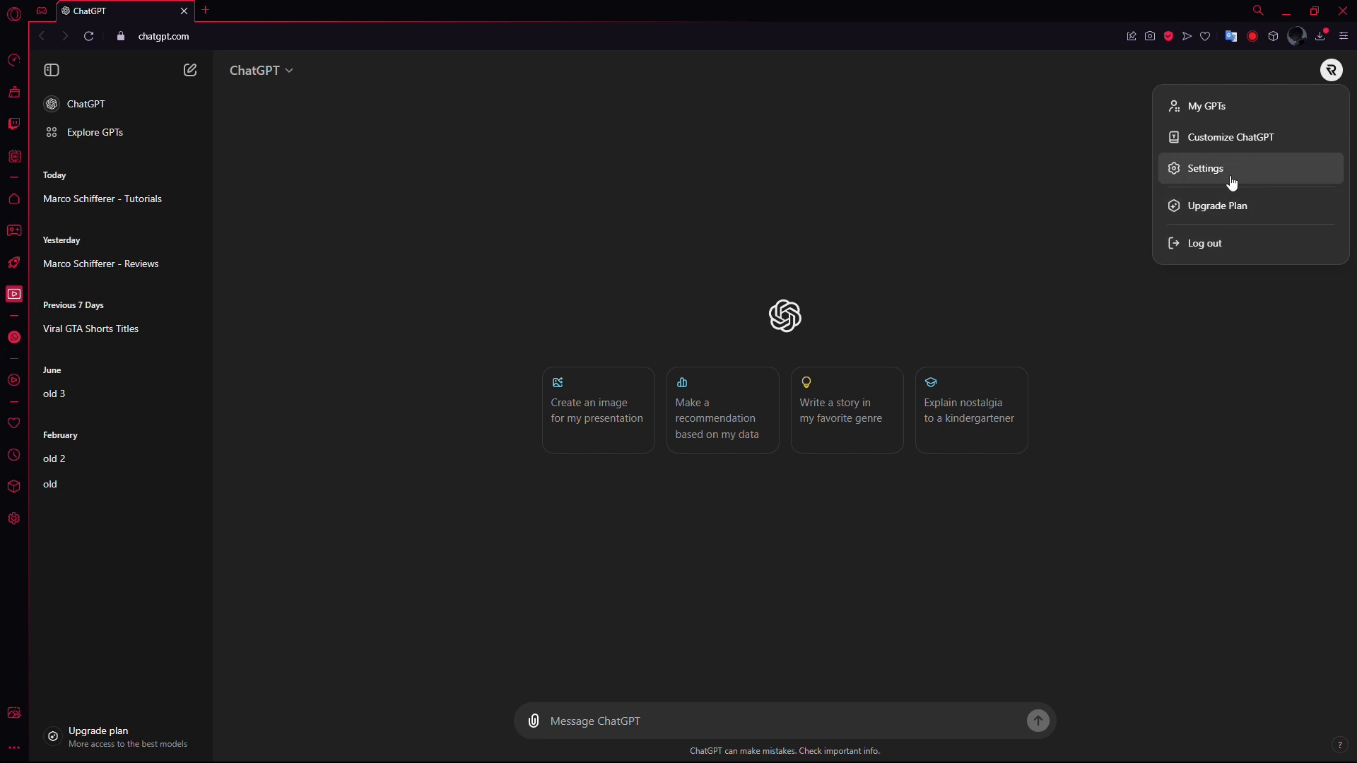
Open Settings from the account menu to reach the General tab
click(1204, 168)
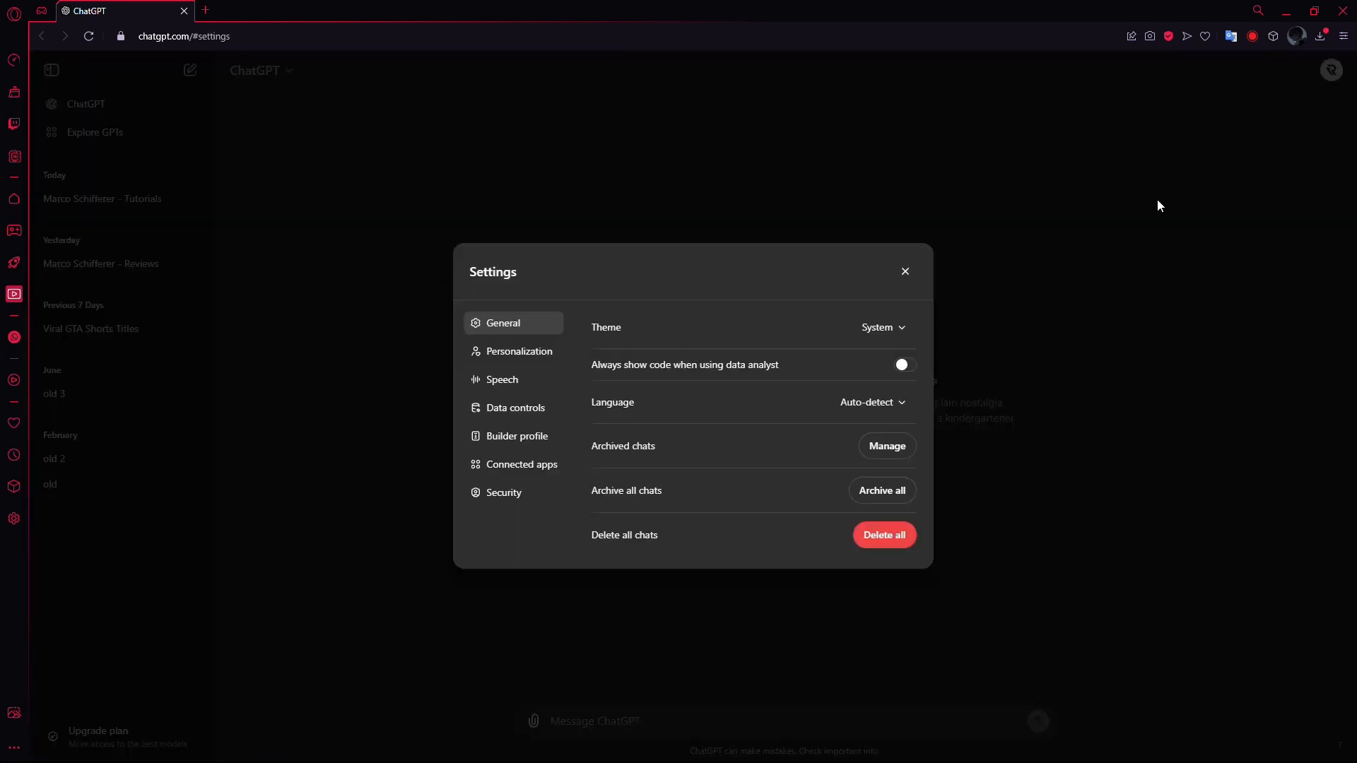
mouse_move(678, 356)
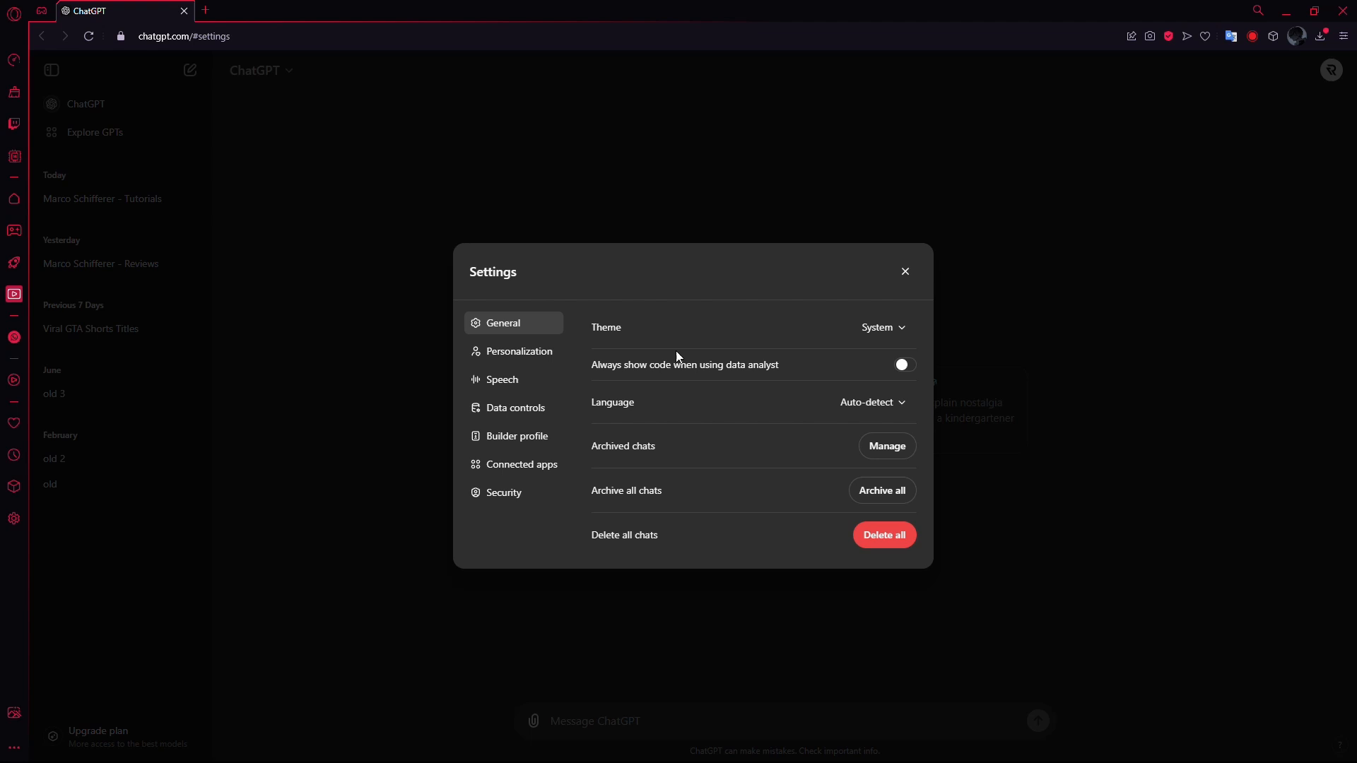
mouse_move(593, 446)
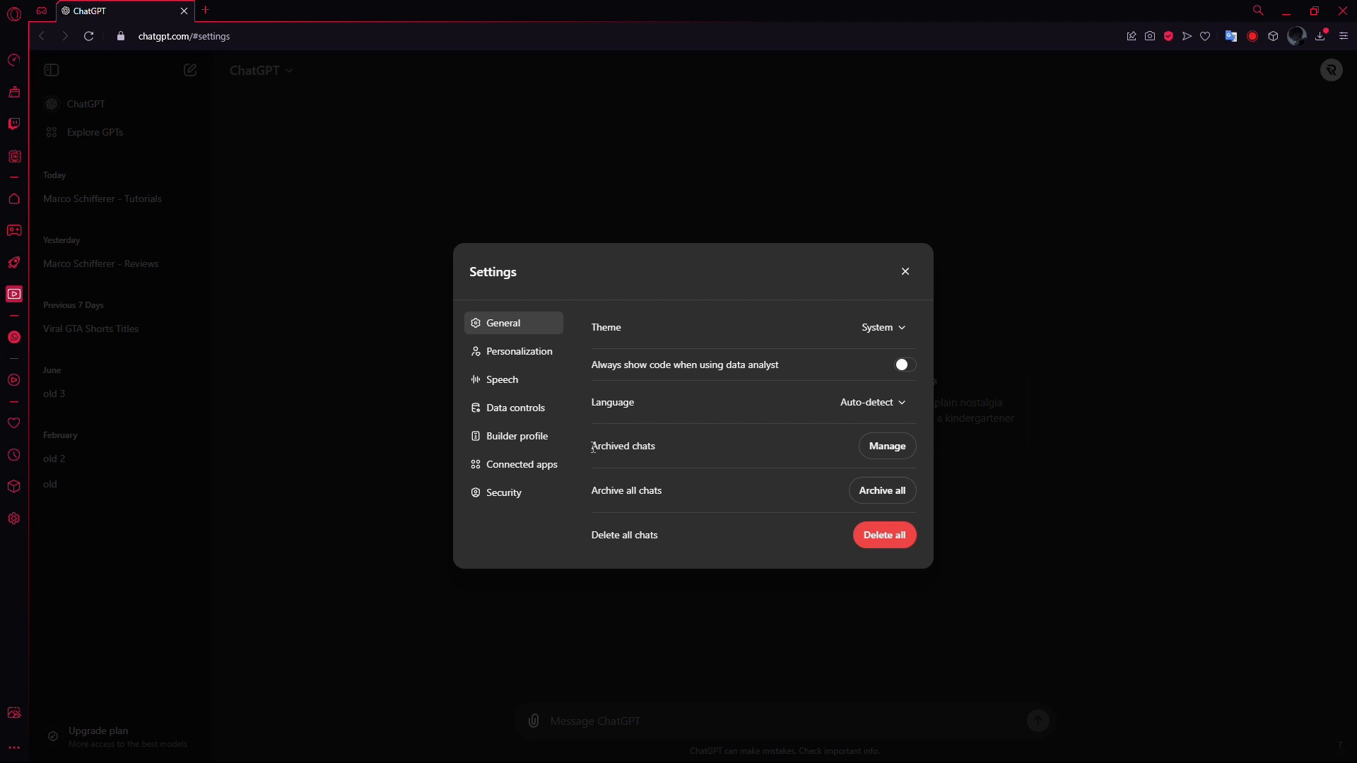
double_click(622, 446)
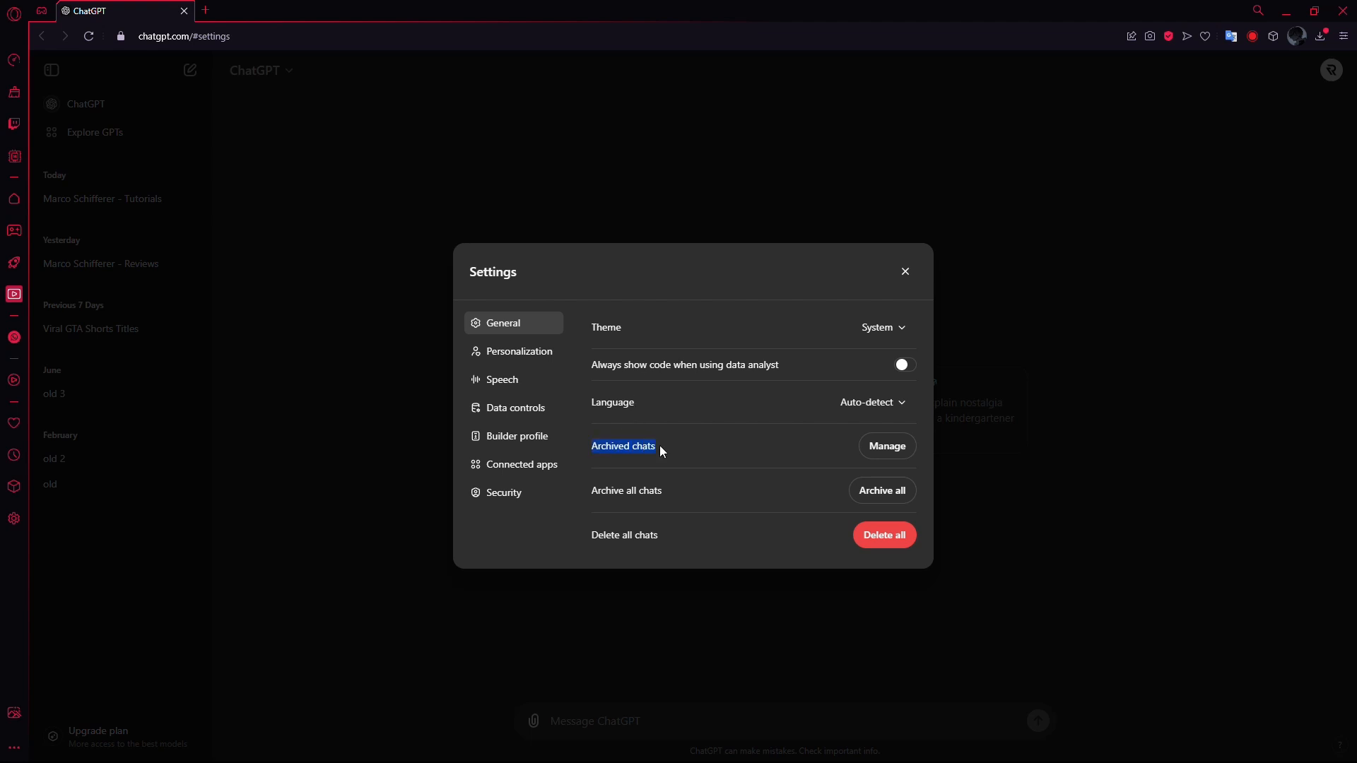
mouse_move(678, 461)
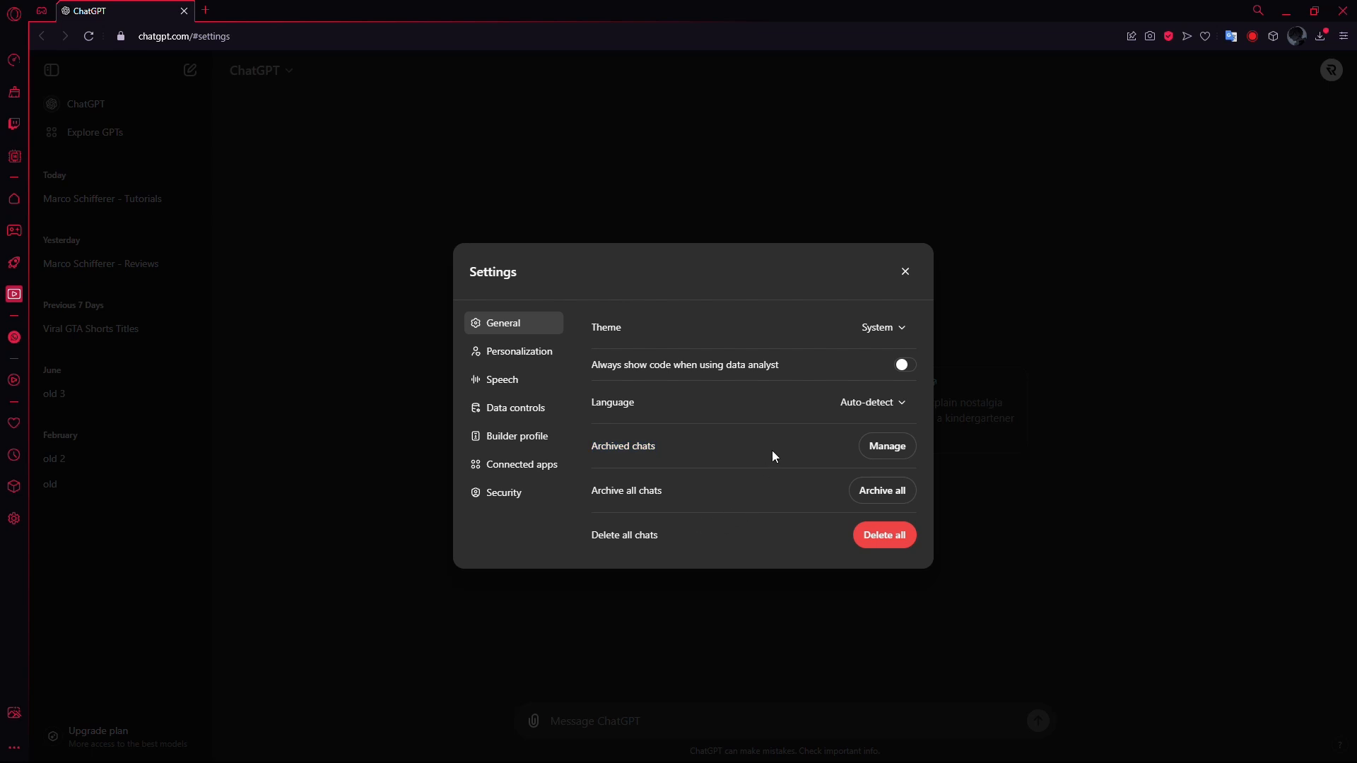
mouse_move(886, 446)
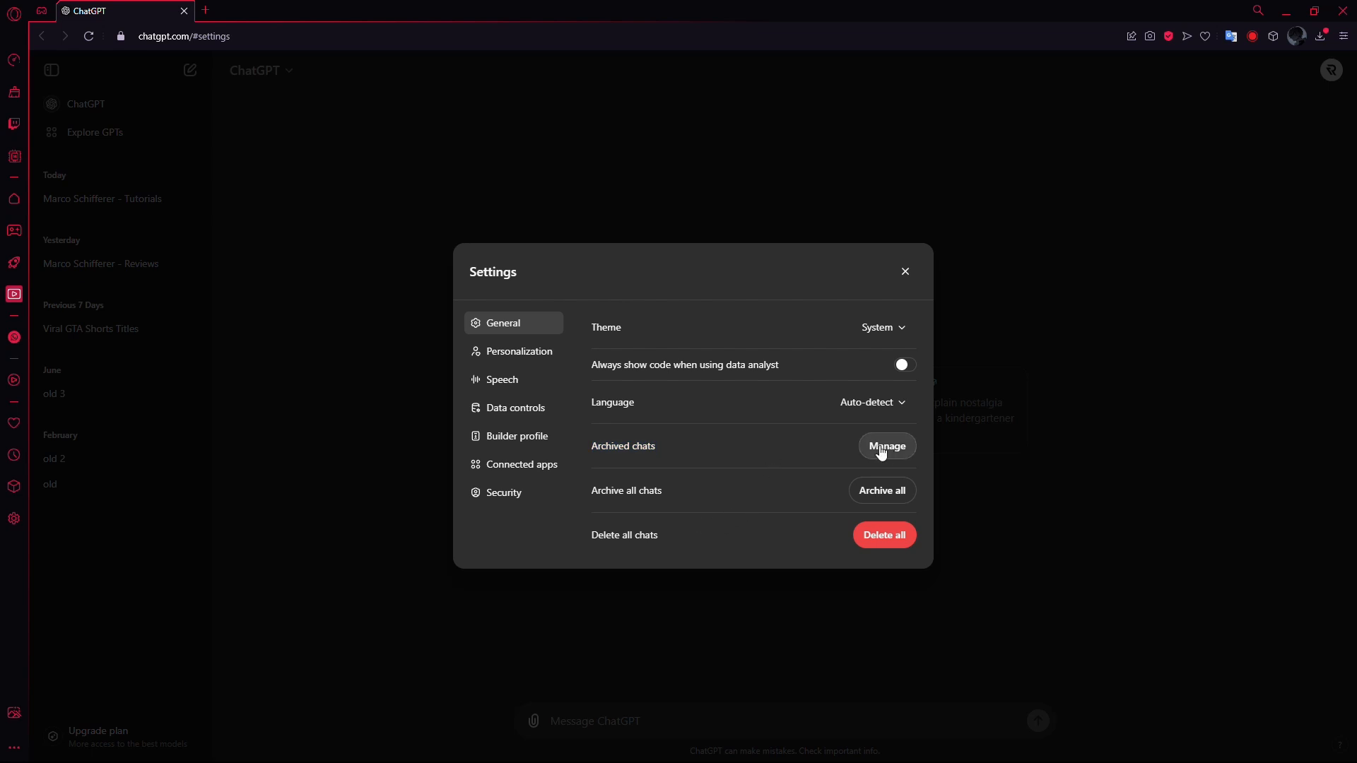
Open Manage beside Archived chats to list the three archived conversations
click(886, 446)
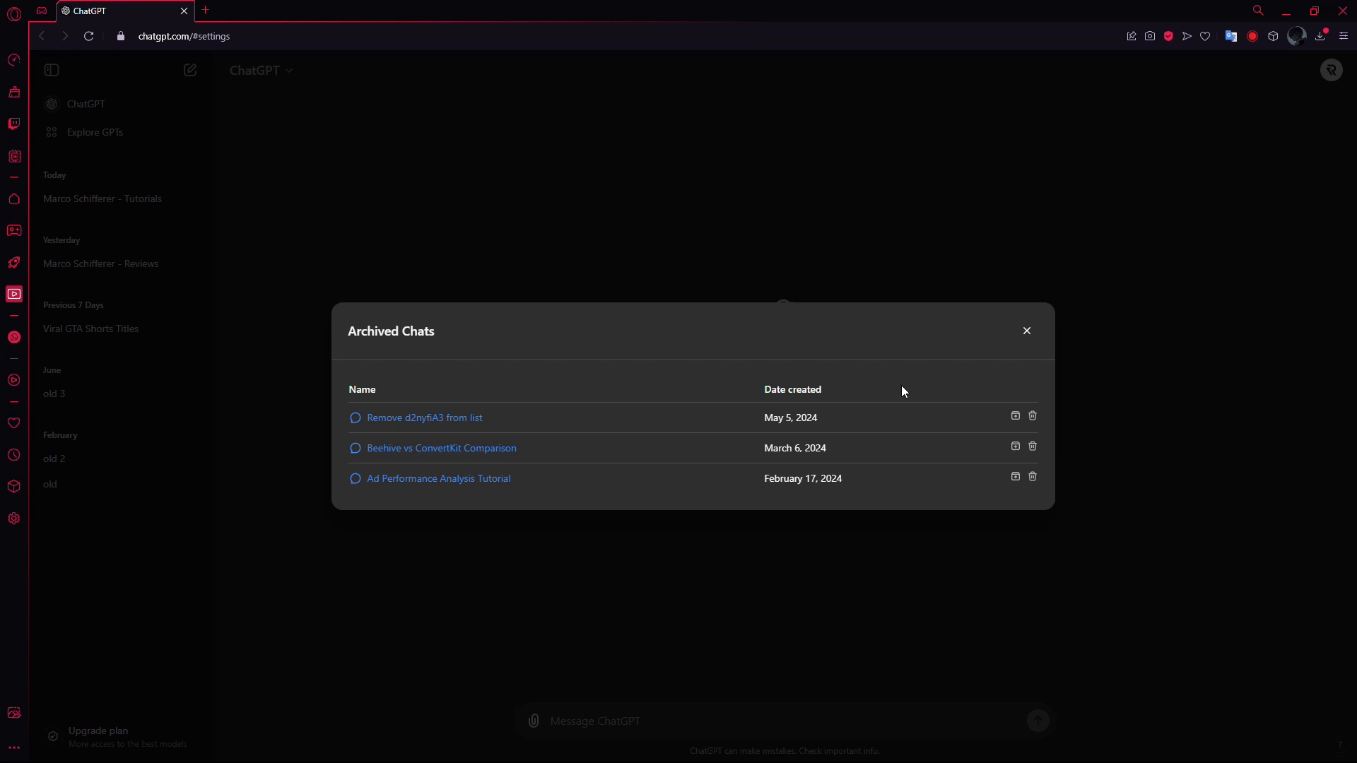
mouse_move(408, 421)
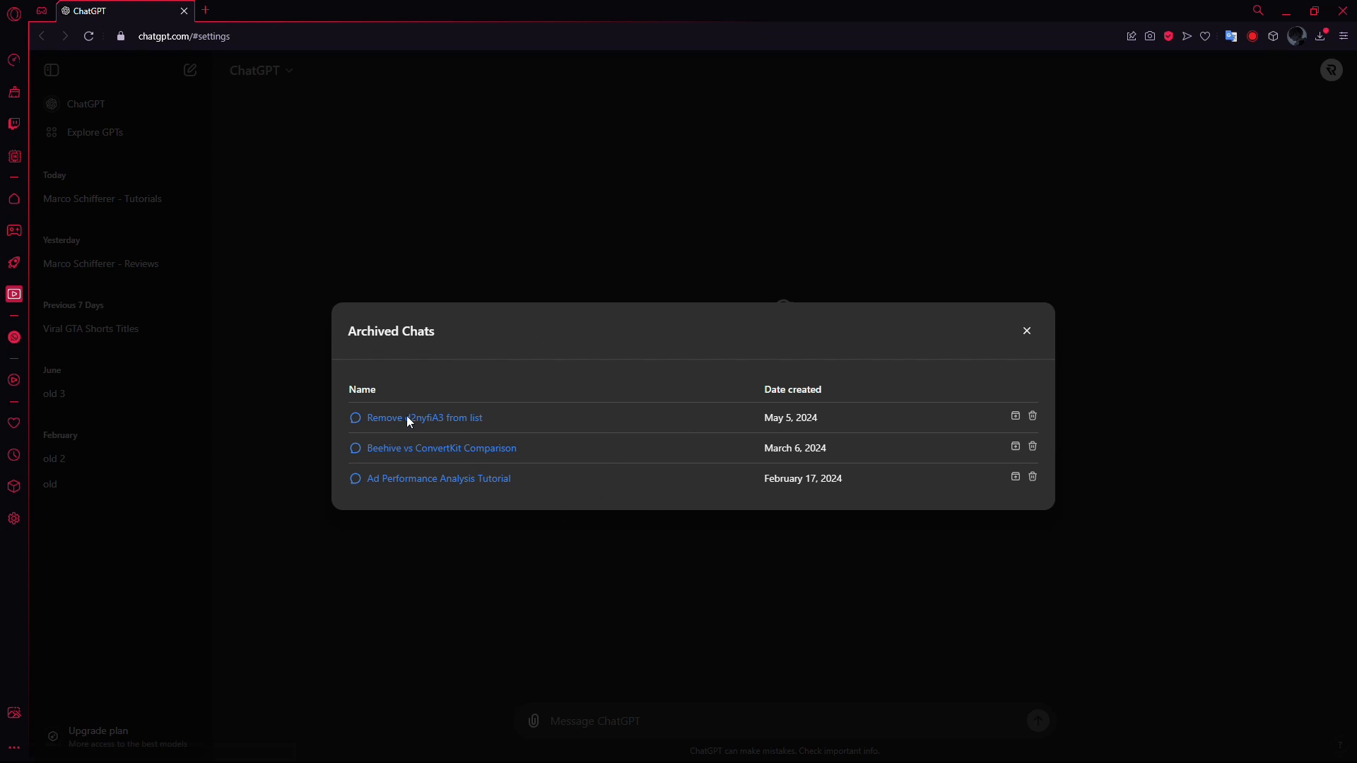
mouse_move(696, 592)
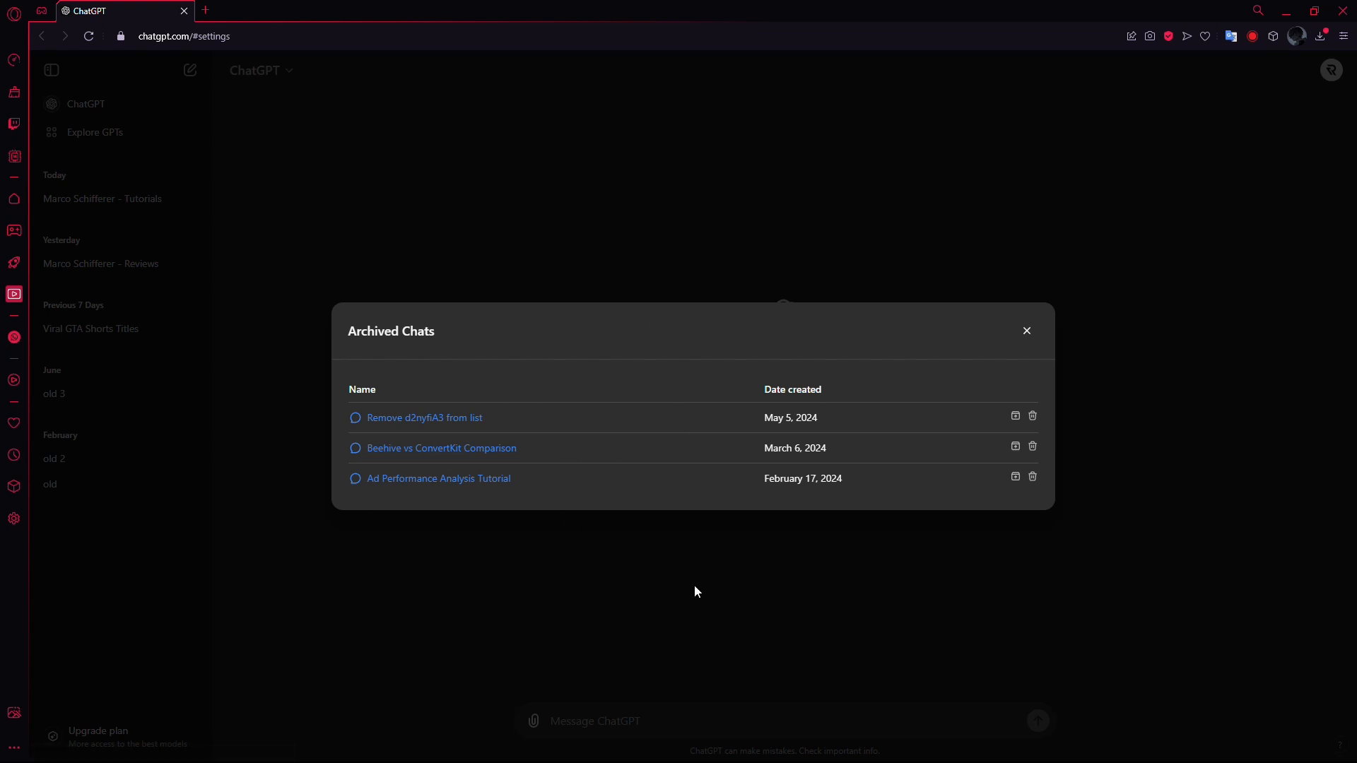
mouse_move(1015, 416)
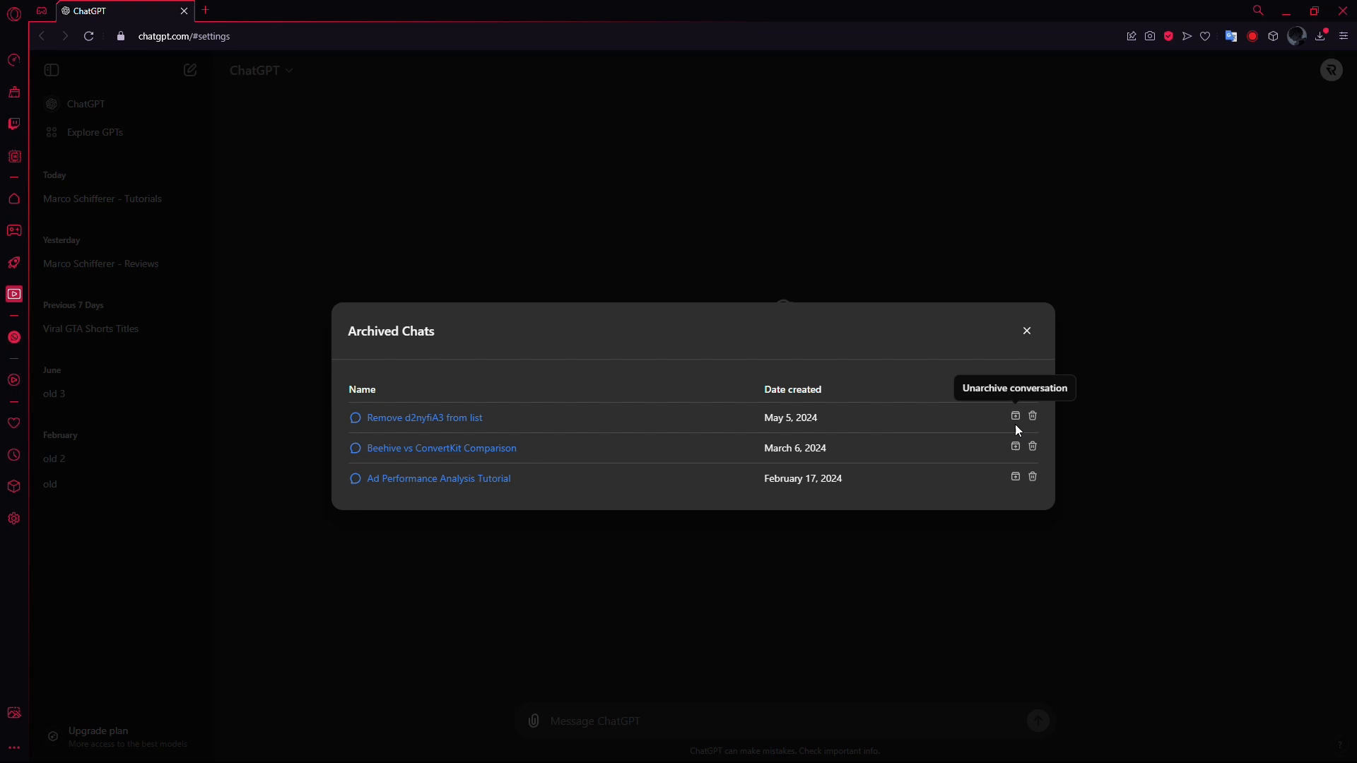
mouse_move(958, 617)
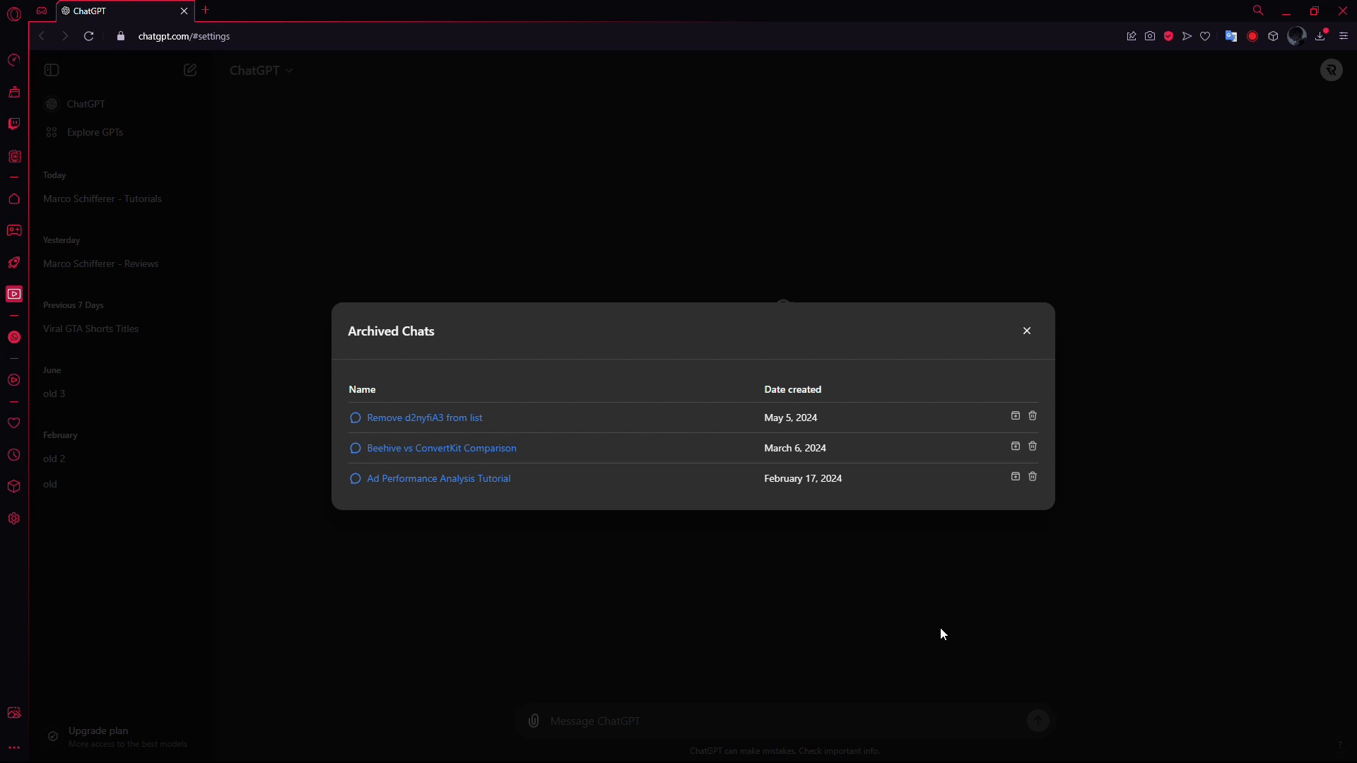
mouse_move(586, 474)
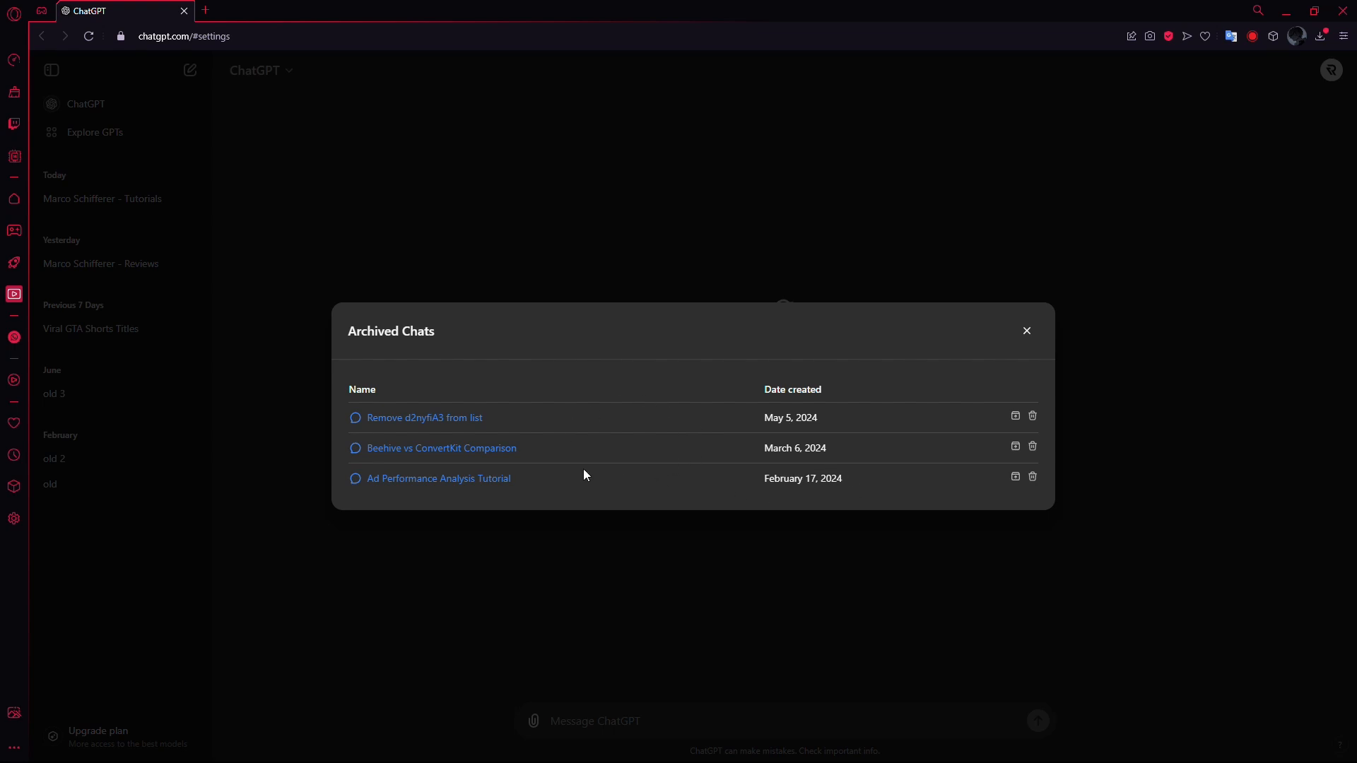
mouse_move(1021, 345)
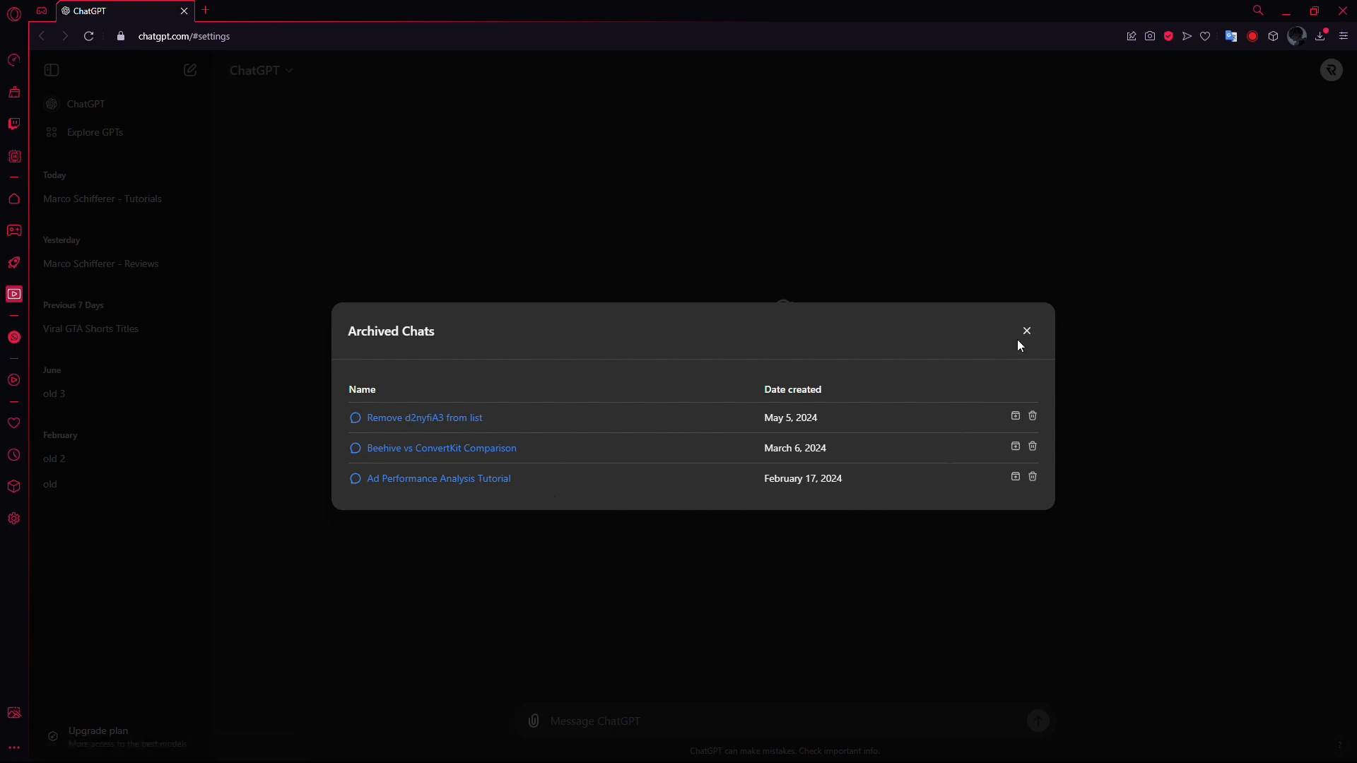
Close the Archived Chats dialog, then the Settings dialog
click(1026, 331)
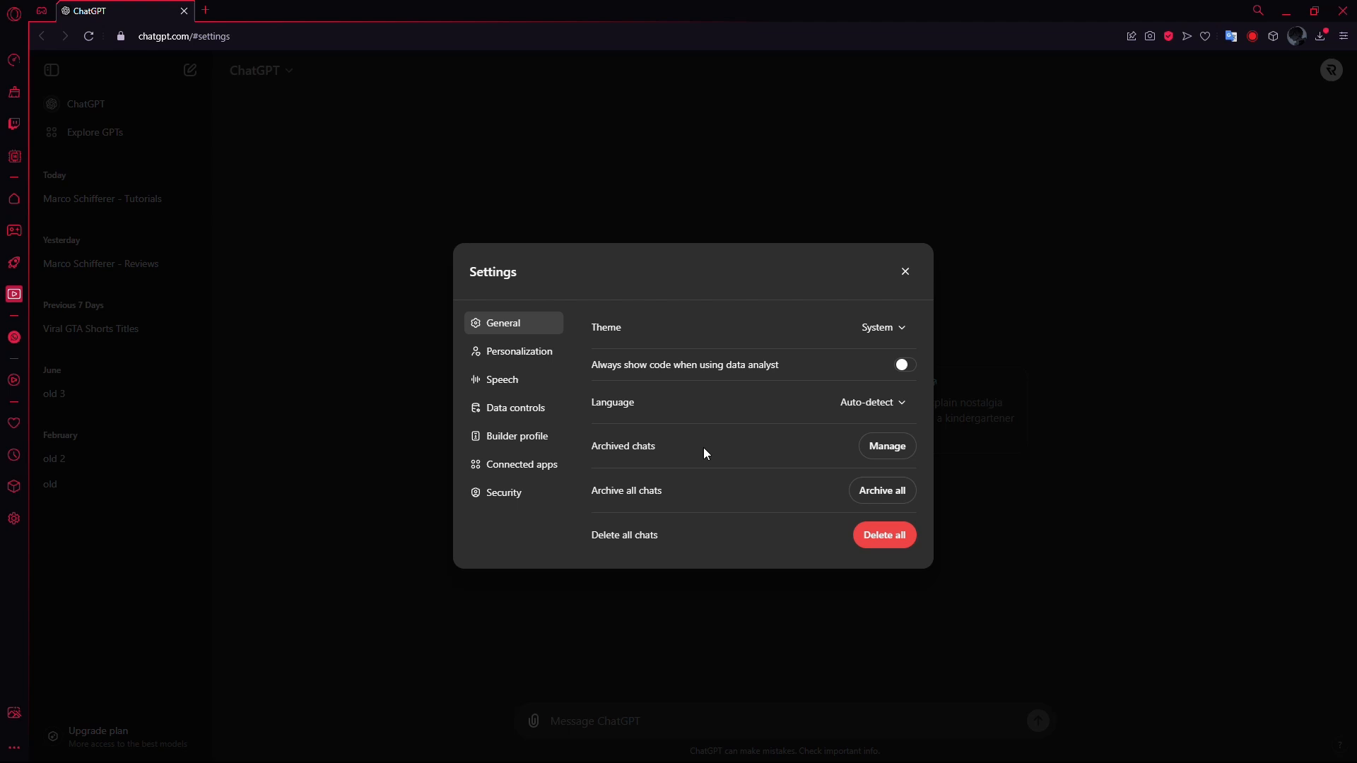
click(905, 270)
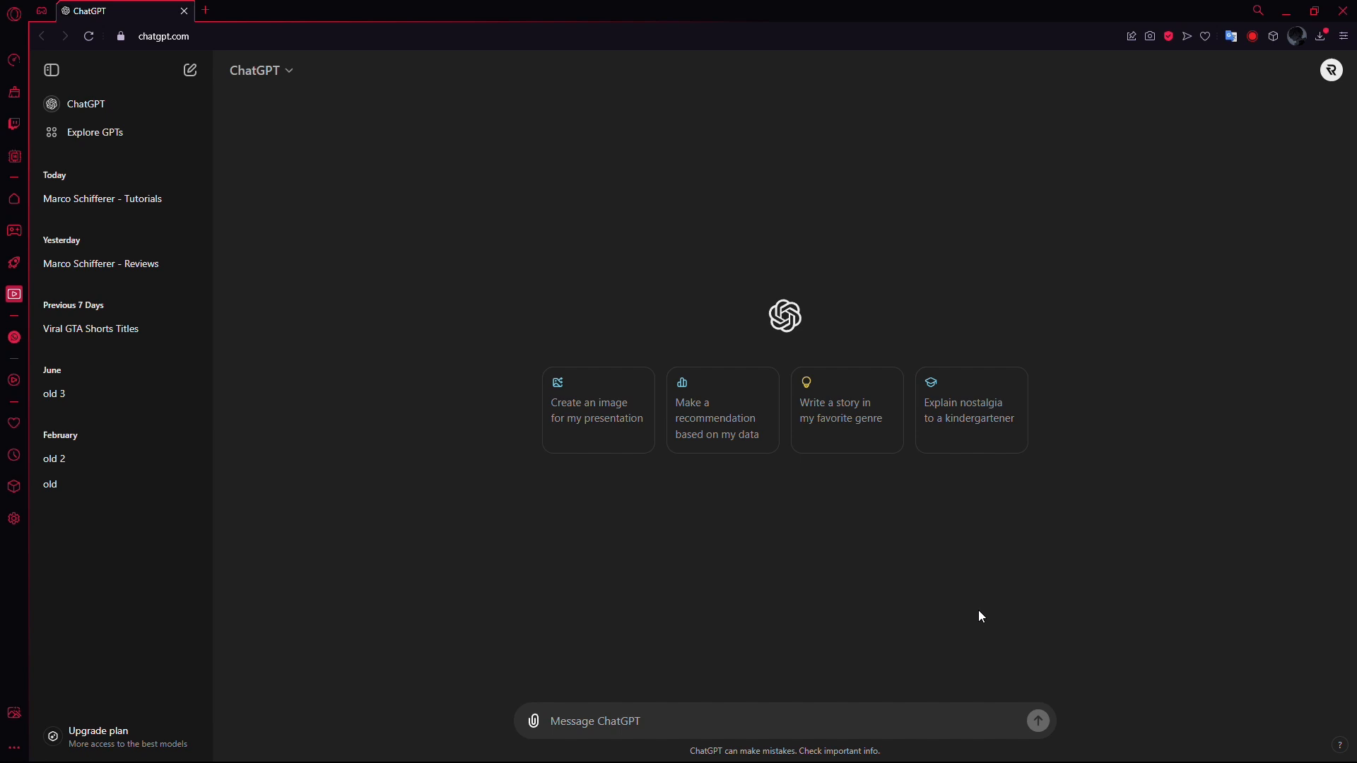
mouse_move(969, 577)
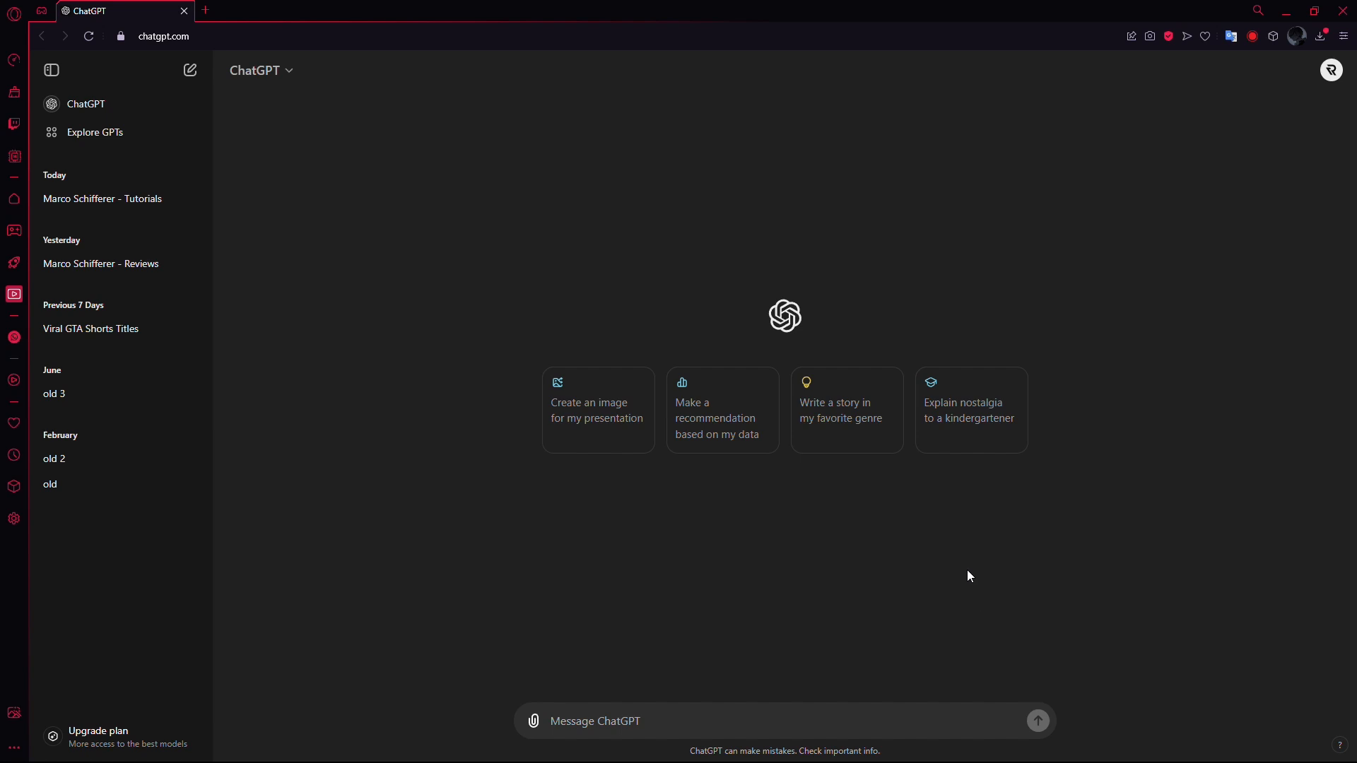